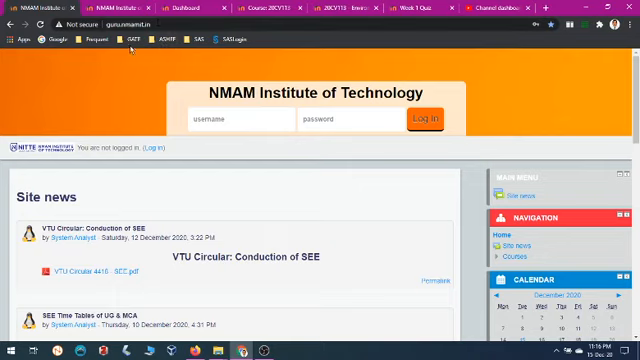
mouse_move(238, 160)
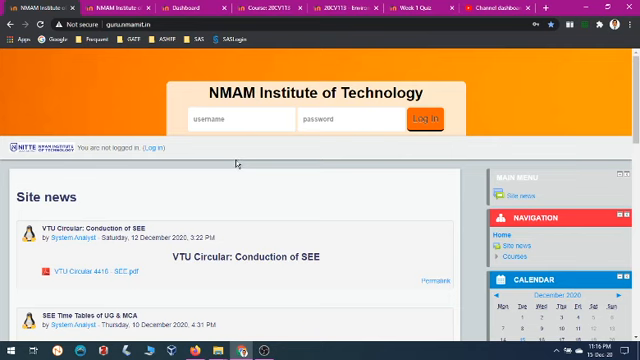
scroll(down, 3)
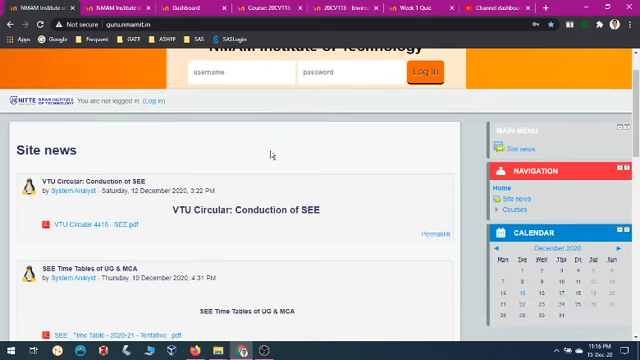
scroll(down, 3)
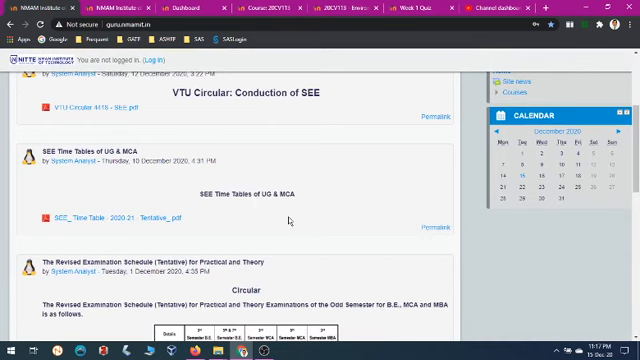
scroll(down, 3)
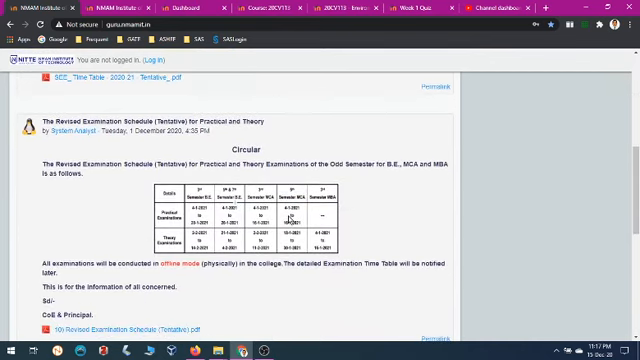
scroll(down, 3)
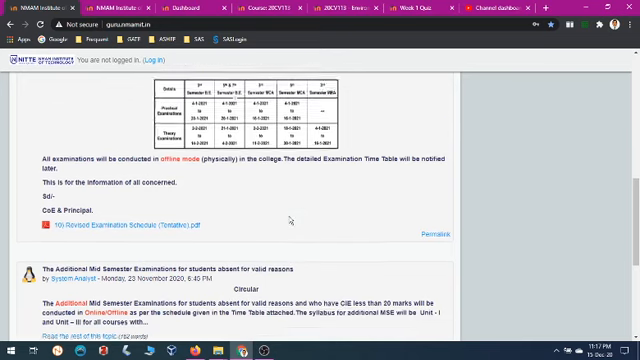
scroll(up, 3)
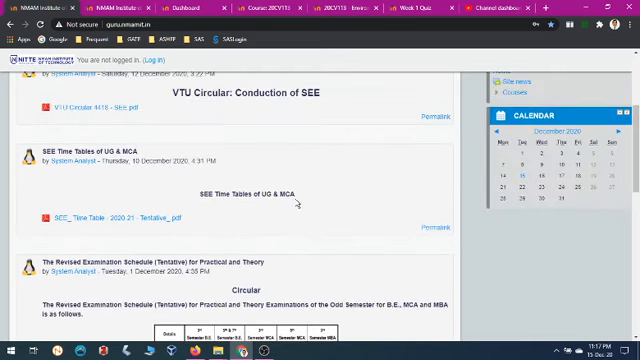
scroll(up, 3)
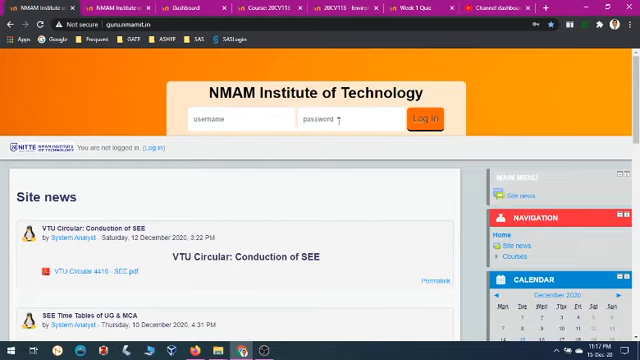
click(431, 120)
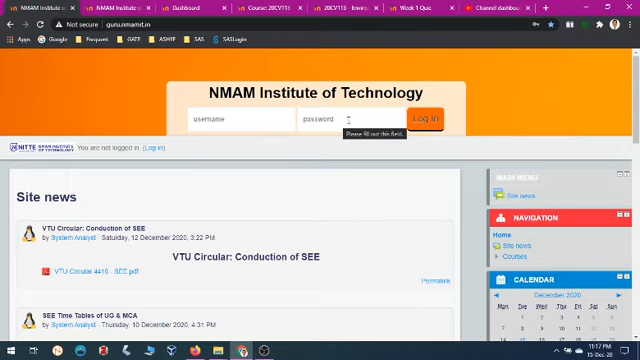
click(225, 119)
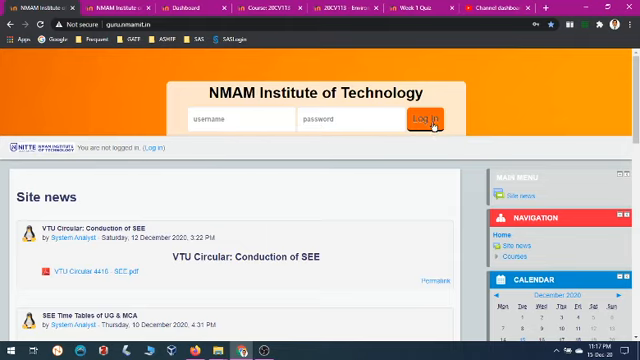
mouse_move(172, 70)
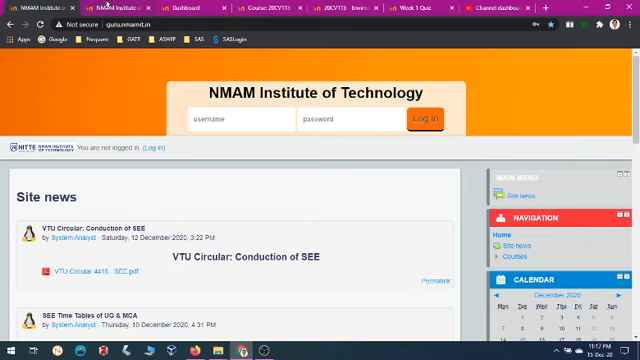
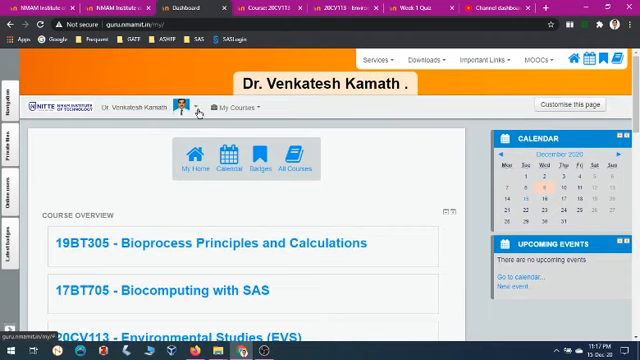
Step: Open the personal account options and scroll through the listed courses
click(198, 105)
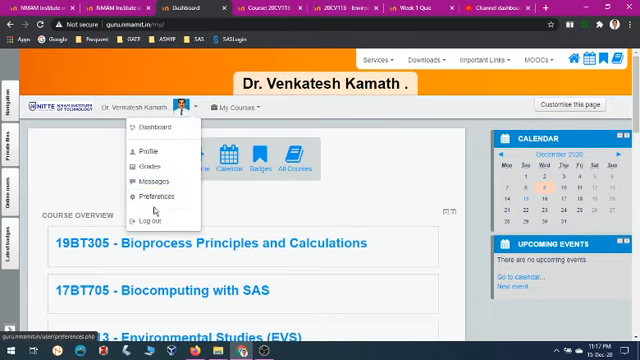
mouse_move(165, 152)
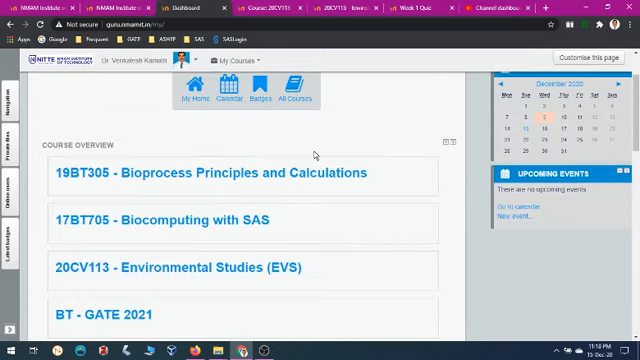
scroll(down, 3)
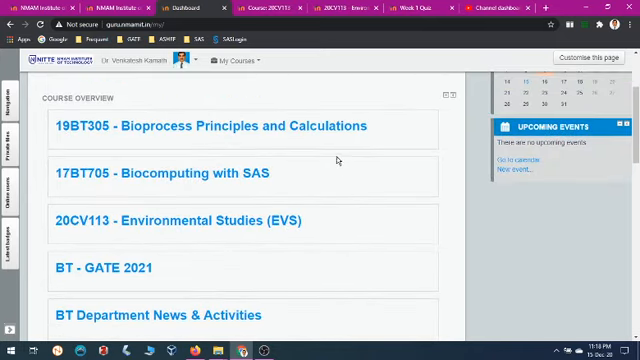
mouse_move(199, 193)
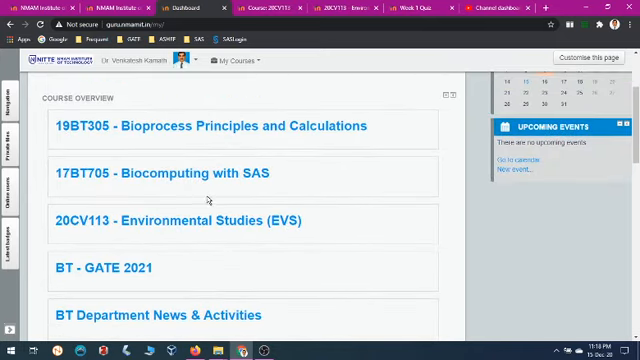
scroll(down, 3)
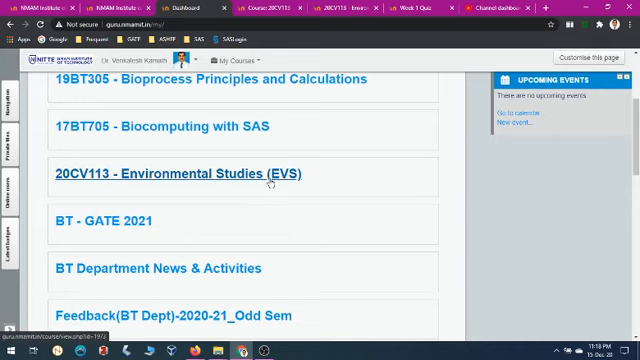
mouse_move(268, 178)
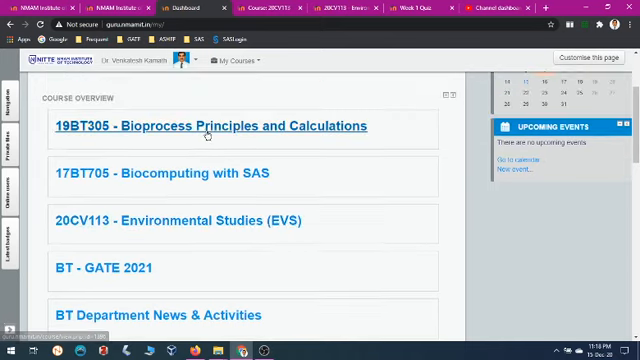
scroll(down, 3)
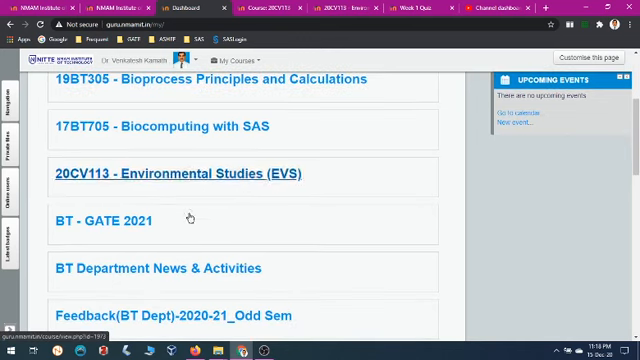
mouse_move(180, 182)
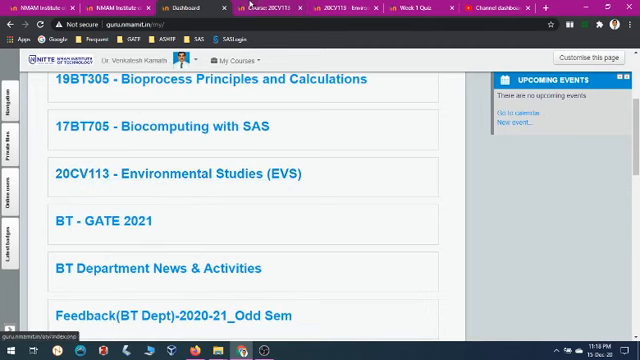
Step: Go to the Environmental Studies course, scroll to Week # 1, and start the quiz preview
click(184, 173)
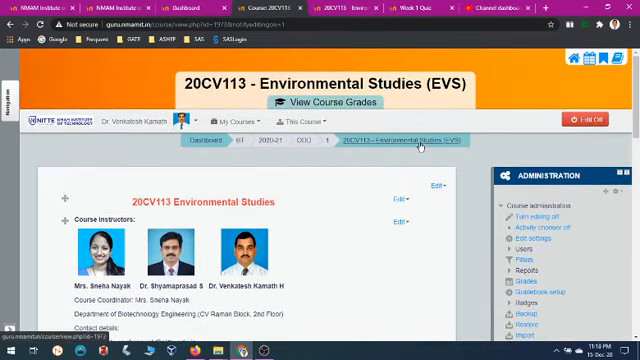
scroll(down, 3)
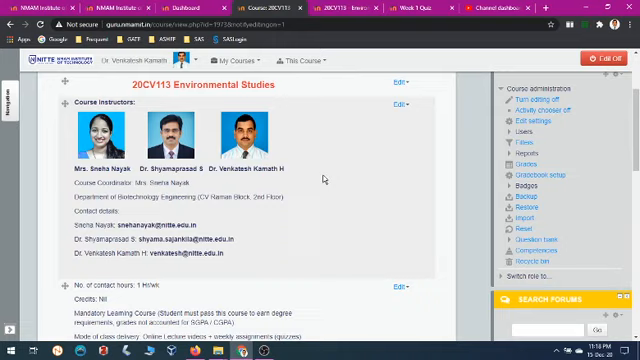
scroll(down, 3)
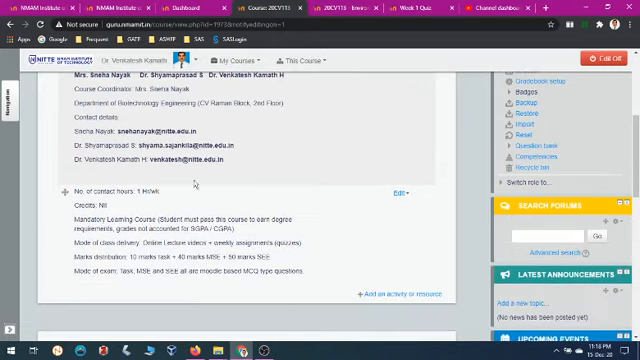
scroll(down, 3)
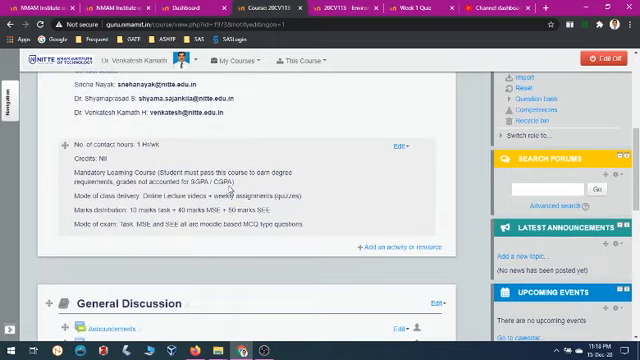
scroll(down, 3)
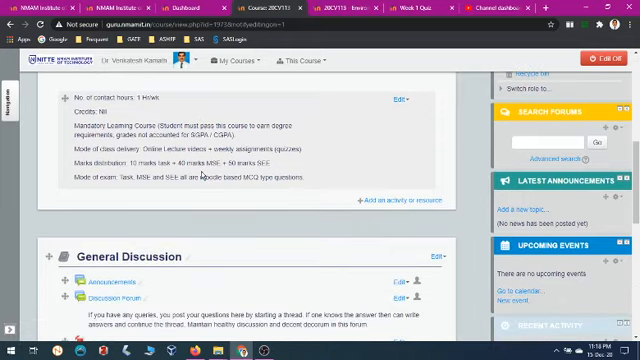
scroll(down, 3)
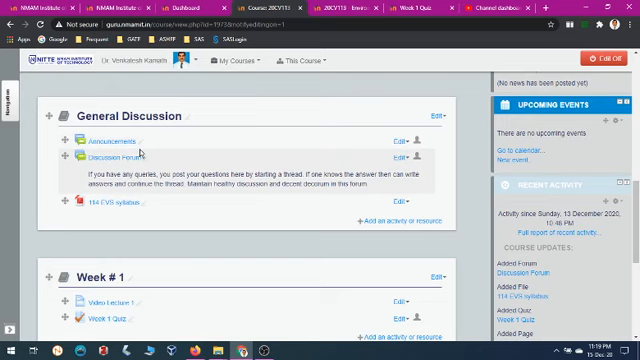
mouse_move(158, 159)
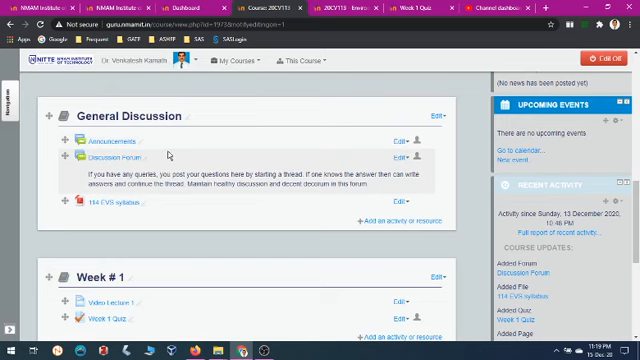
scroll(down, 3)
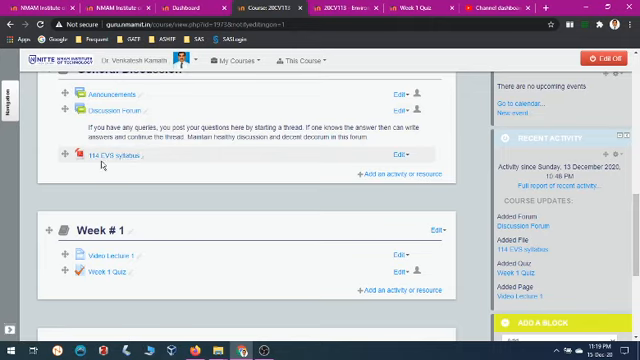
scroll(down, 3)
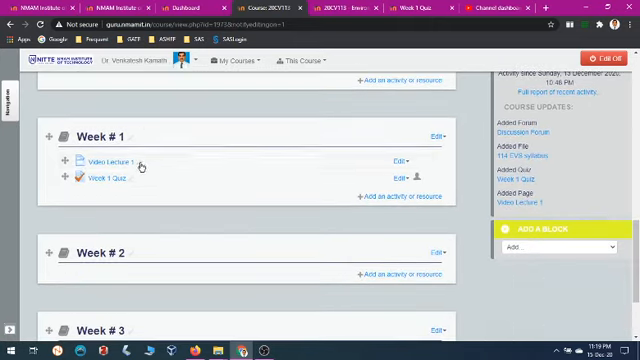
scroll(down, 3)
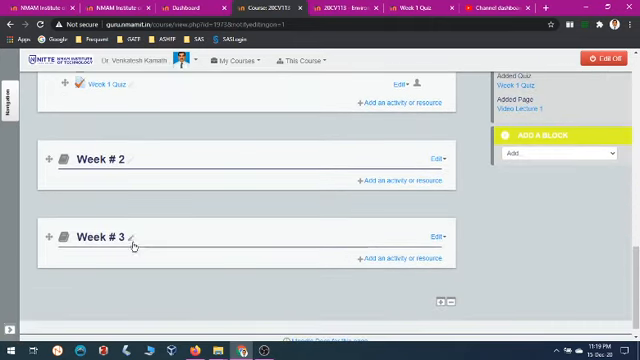
scroll(up, 3)
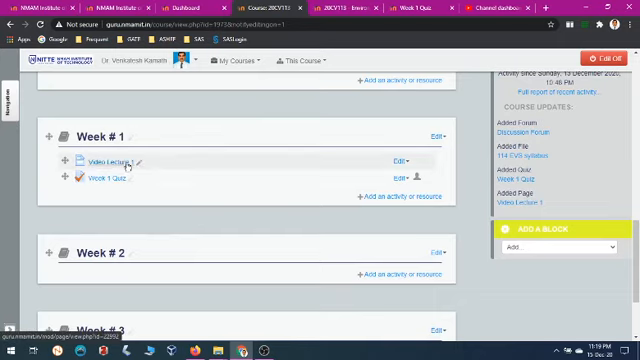
mouse_move(110, 178)
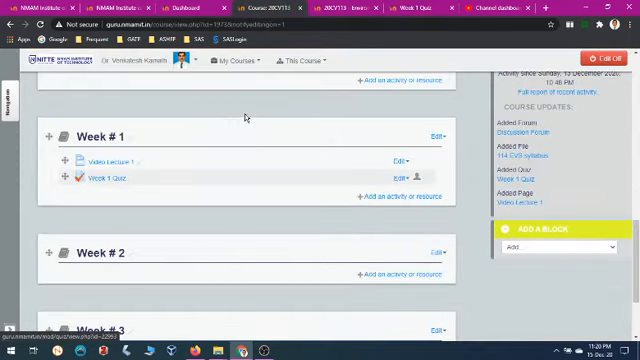
click(103, 176)
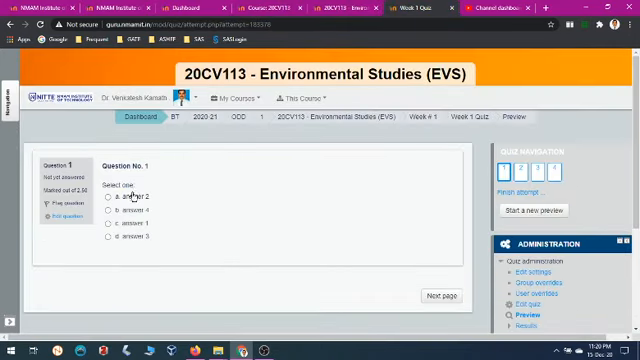
mouse_move(325, 222)
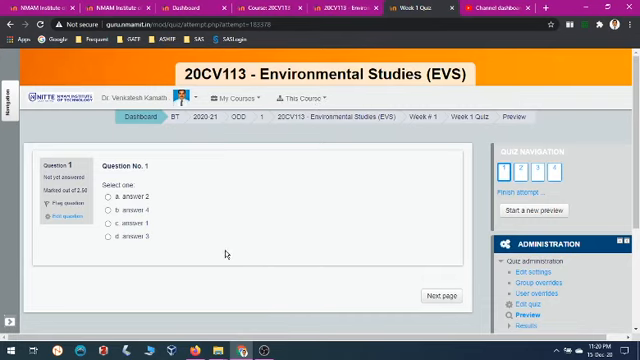
mouse_move(234, 249)
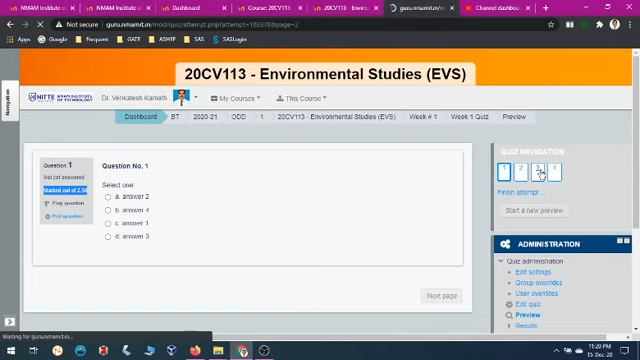
Step: Jump to question 3 of the Week 1 Quiz preview
click(542, 169)
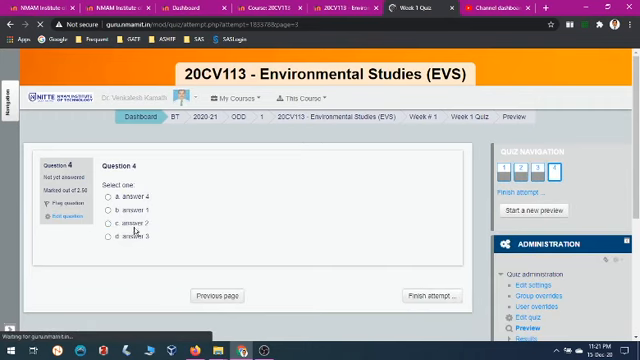
mouse_move(48, 205)
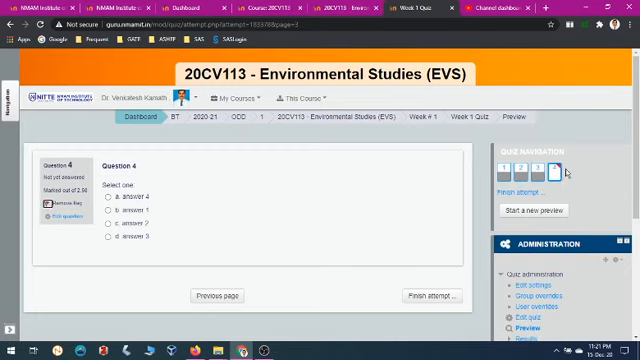
mouse_move(580, 190)
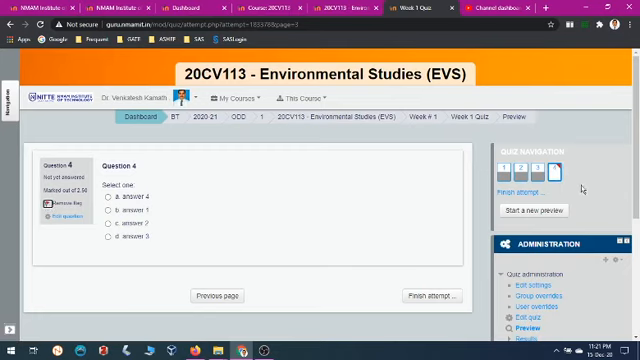
mouse_move(556, 171)
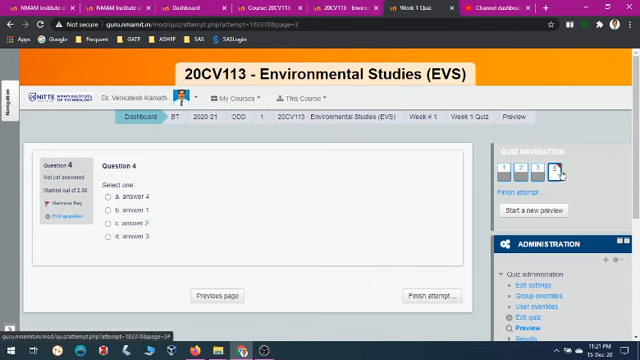
mouse_move(557, 173)
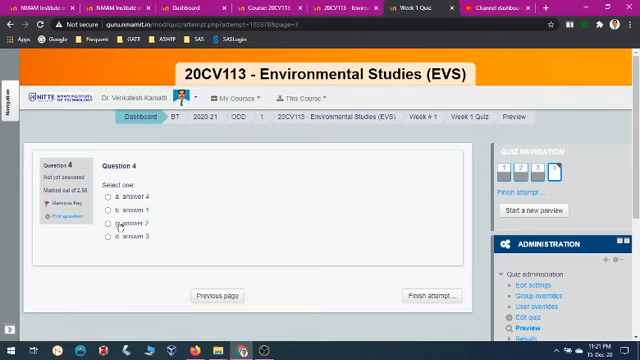
Step: Pick answer 2 for Question 4, then finish, submit all and confirm submission
click(109, 225)
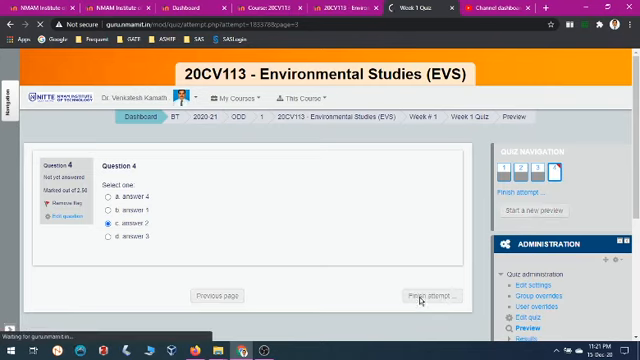
click(422, 296)
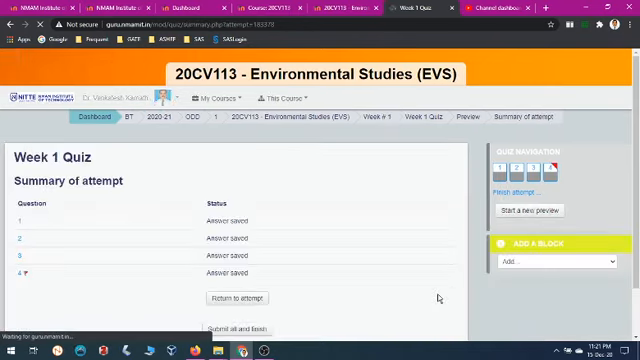
scroll(down, 3)
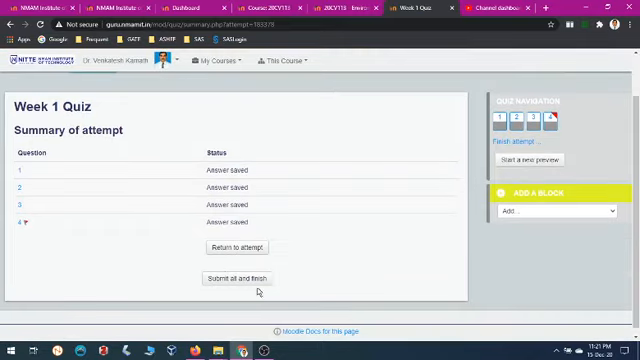
click(238, 278)
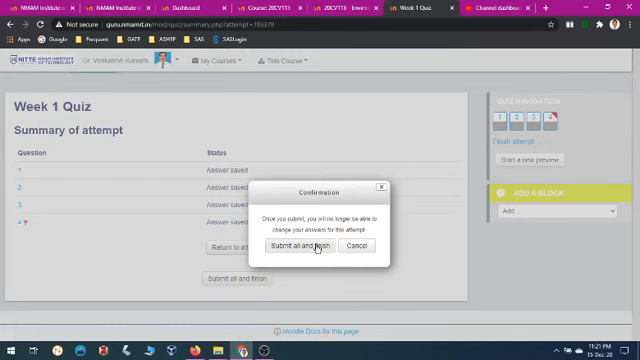
click(294, 246)
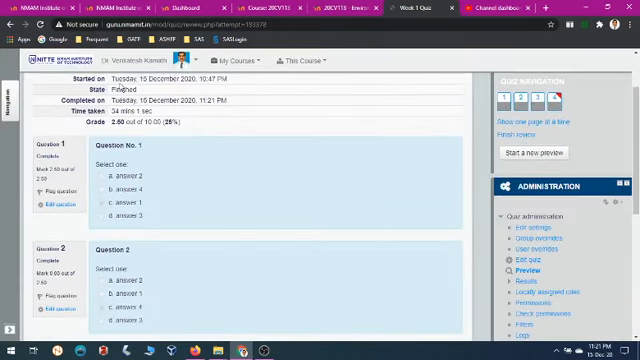
Step: Scroll down through the graded quiz review page
scroll(down, 3)
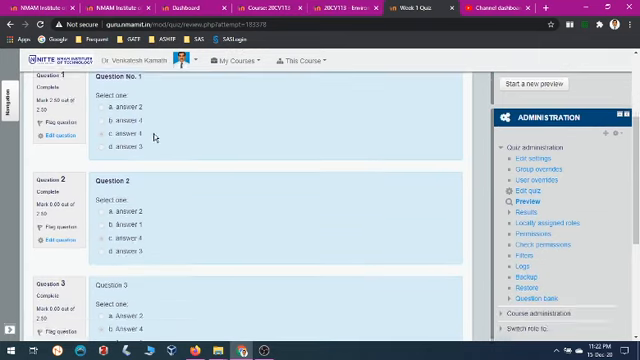
scroll(down, 3)
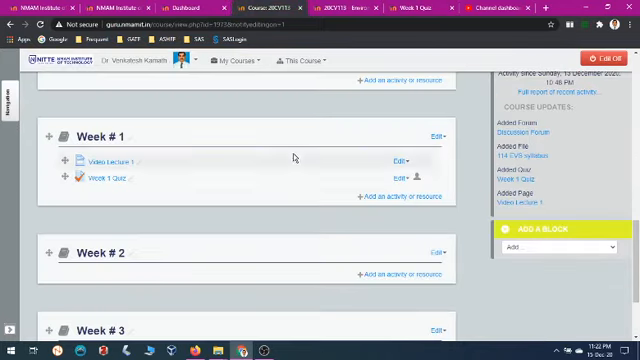
mouse_move(103, 179)
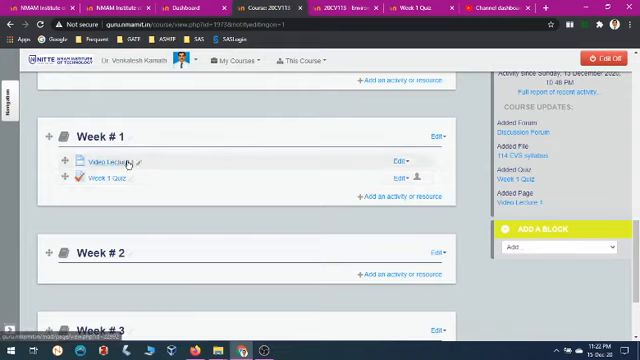
scroll(down, 3)
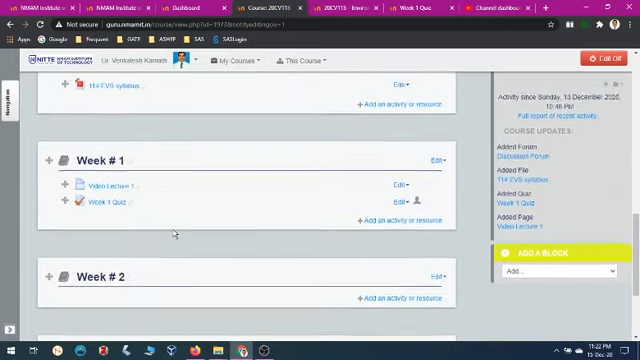
scroll(up, 3)
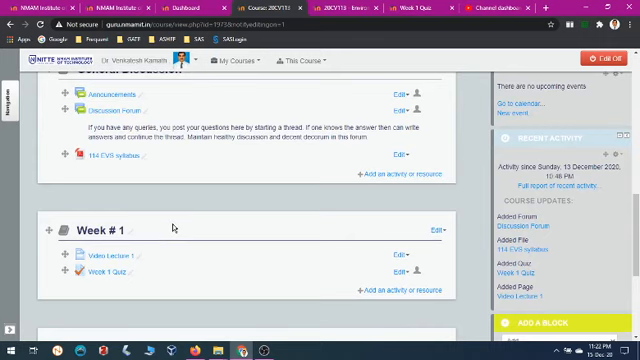
scroll(up, 3)
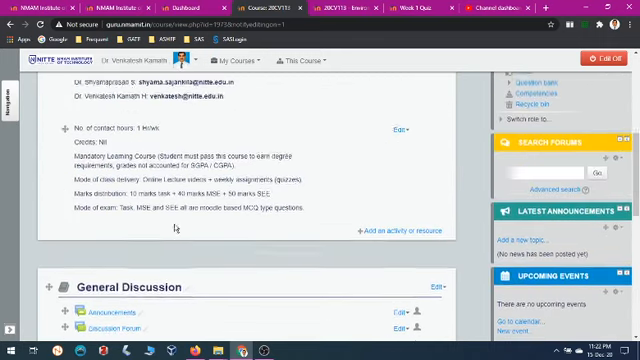